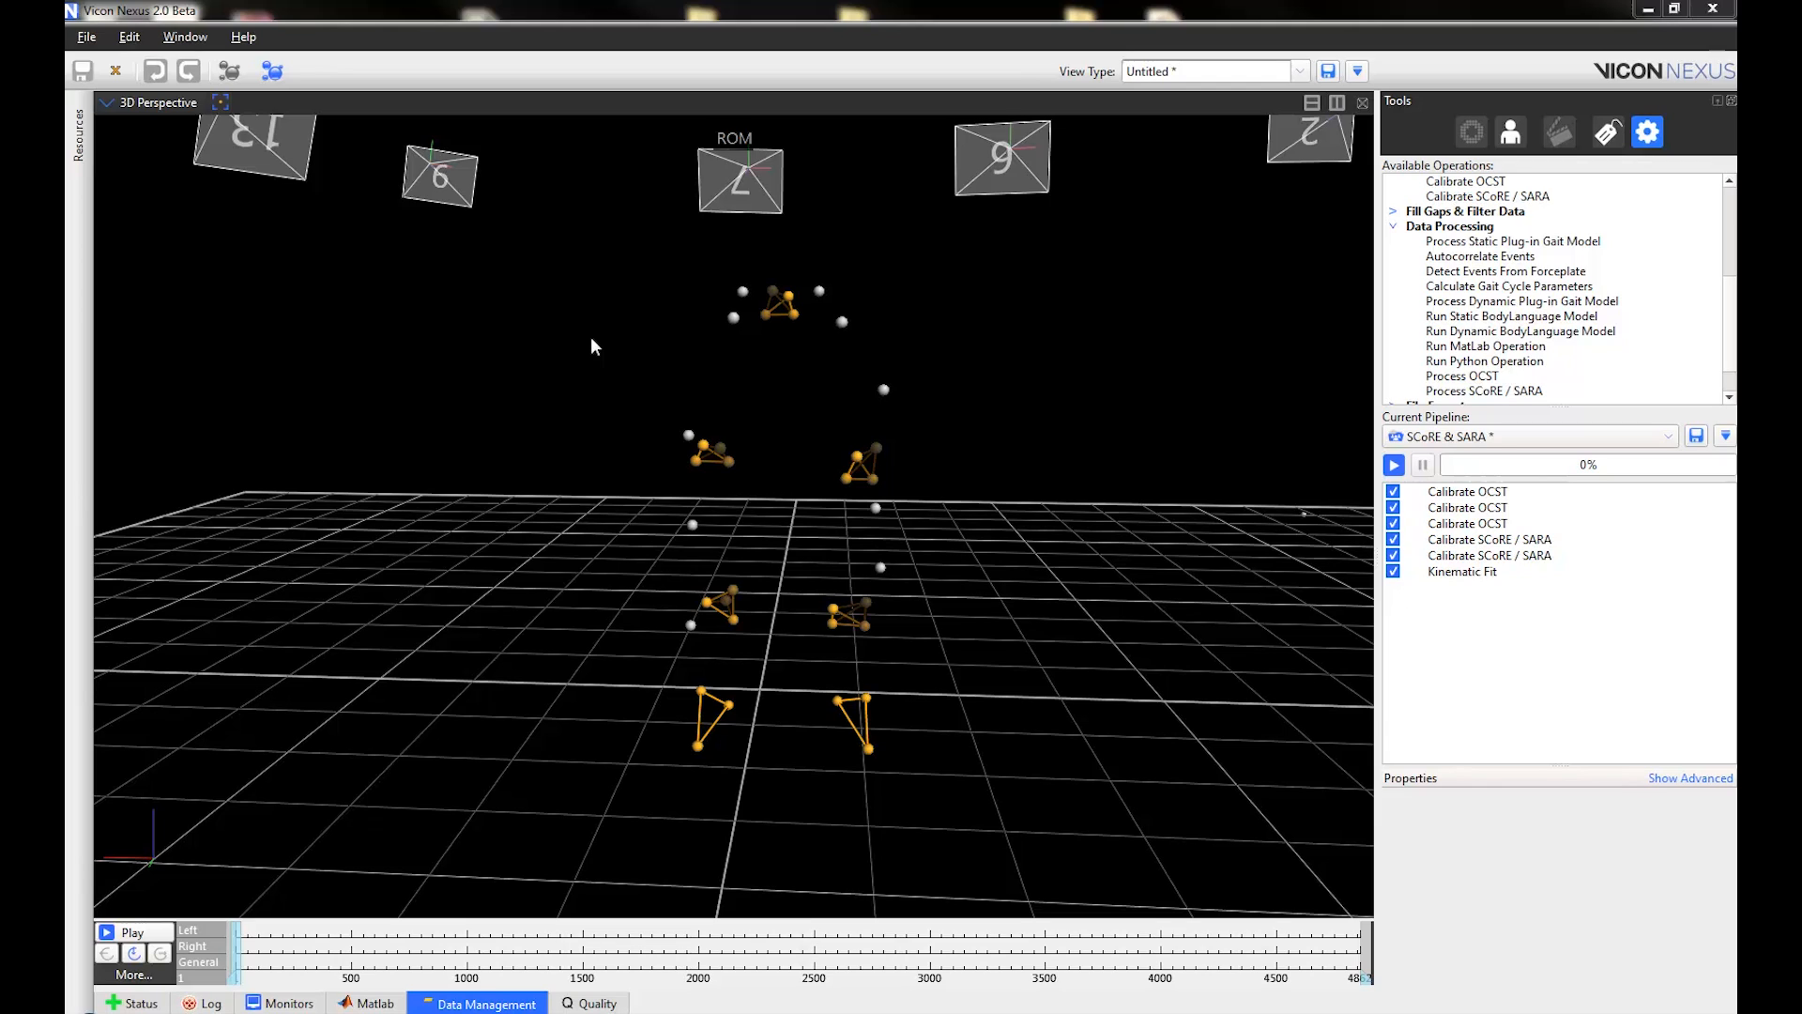
mouse_move(1445, 490)
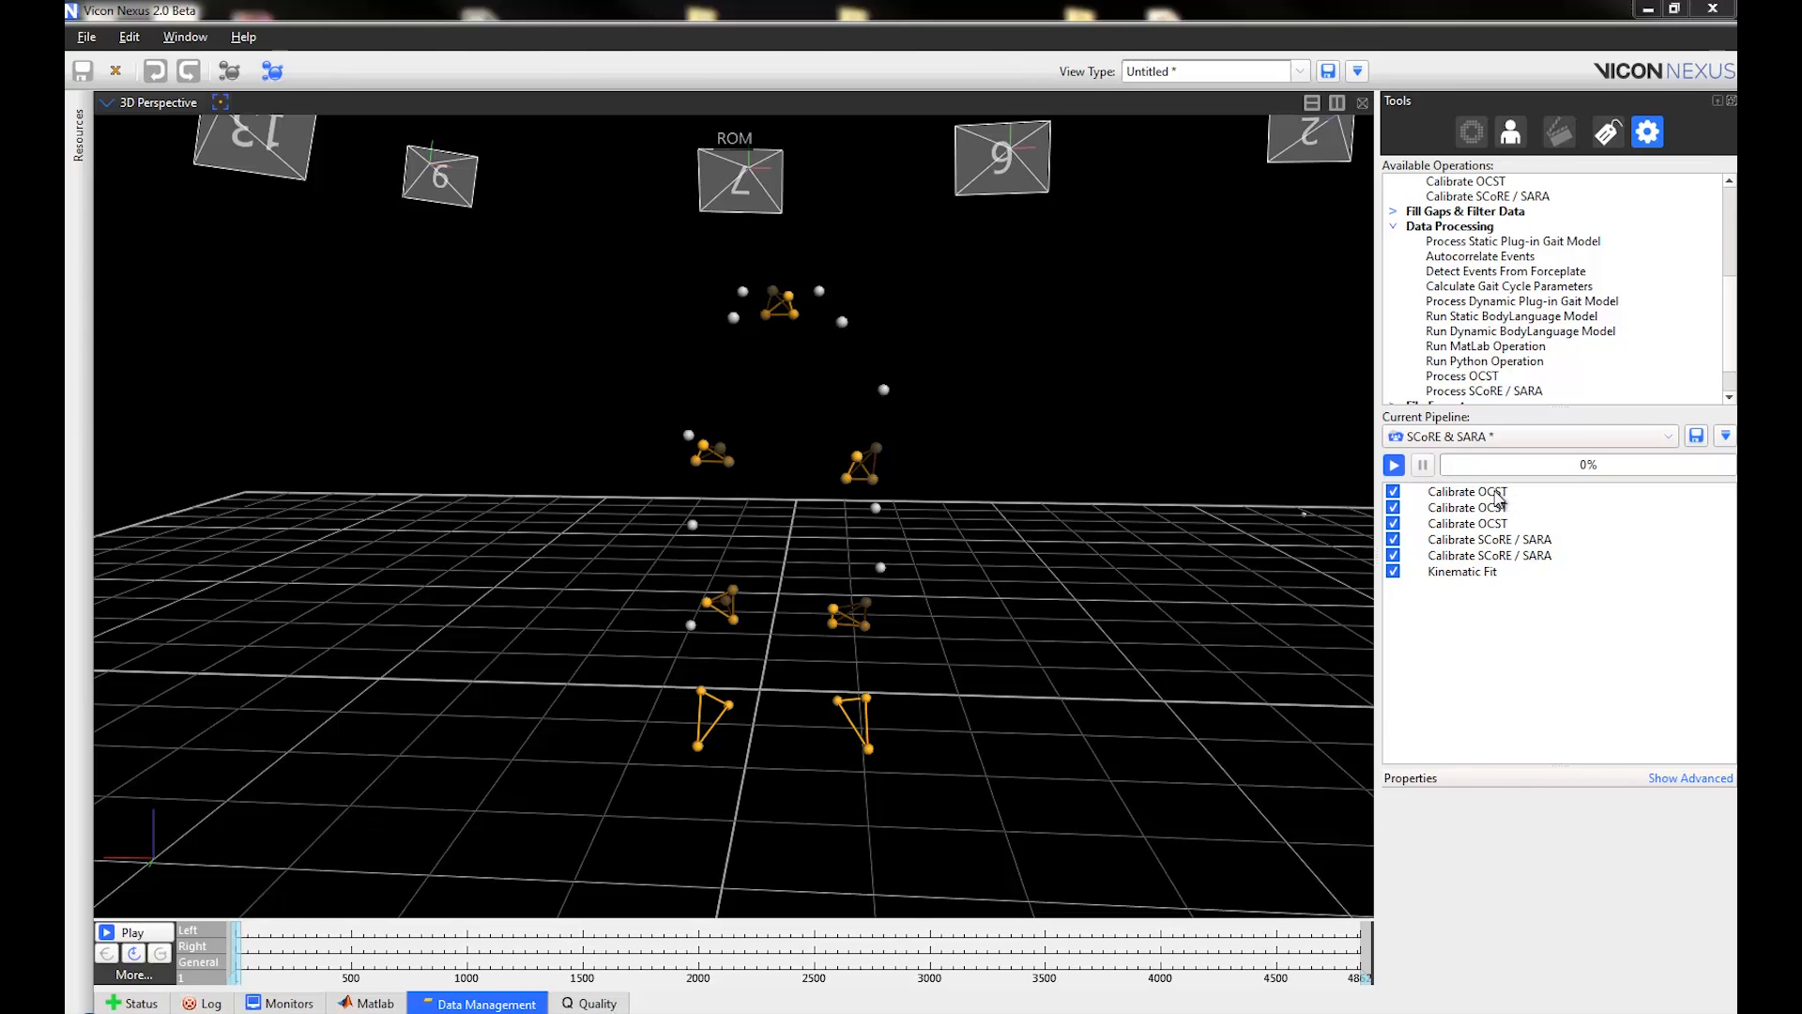
mouse_move(1468, 504)
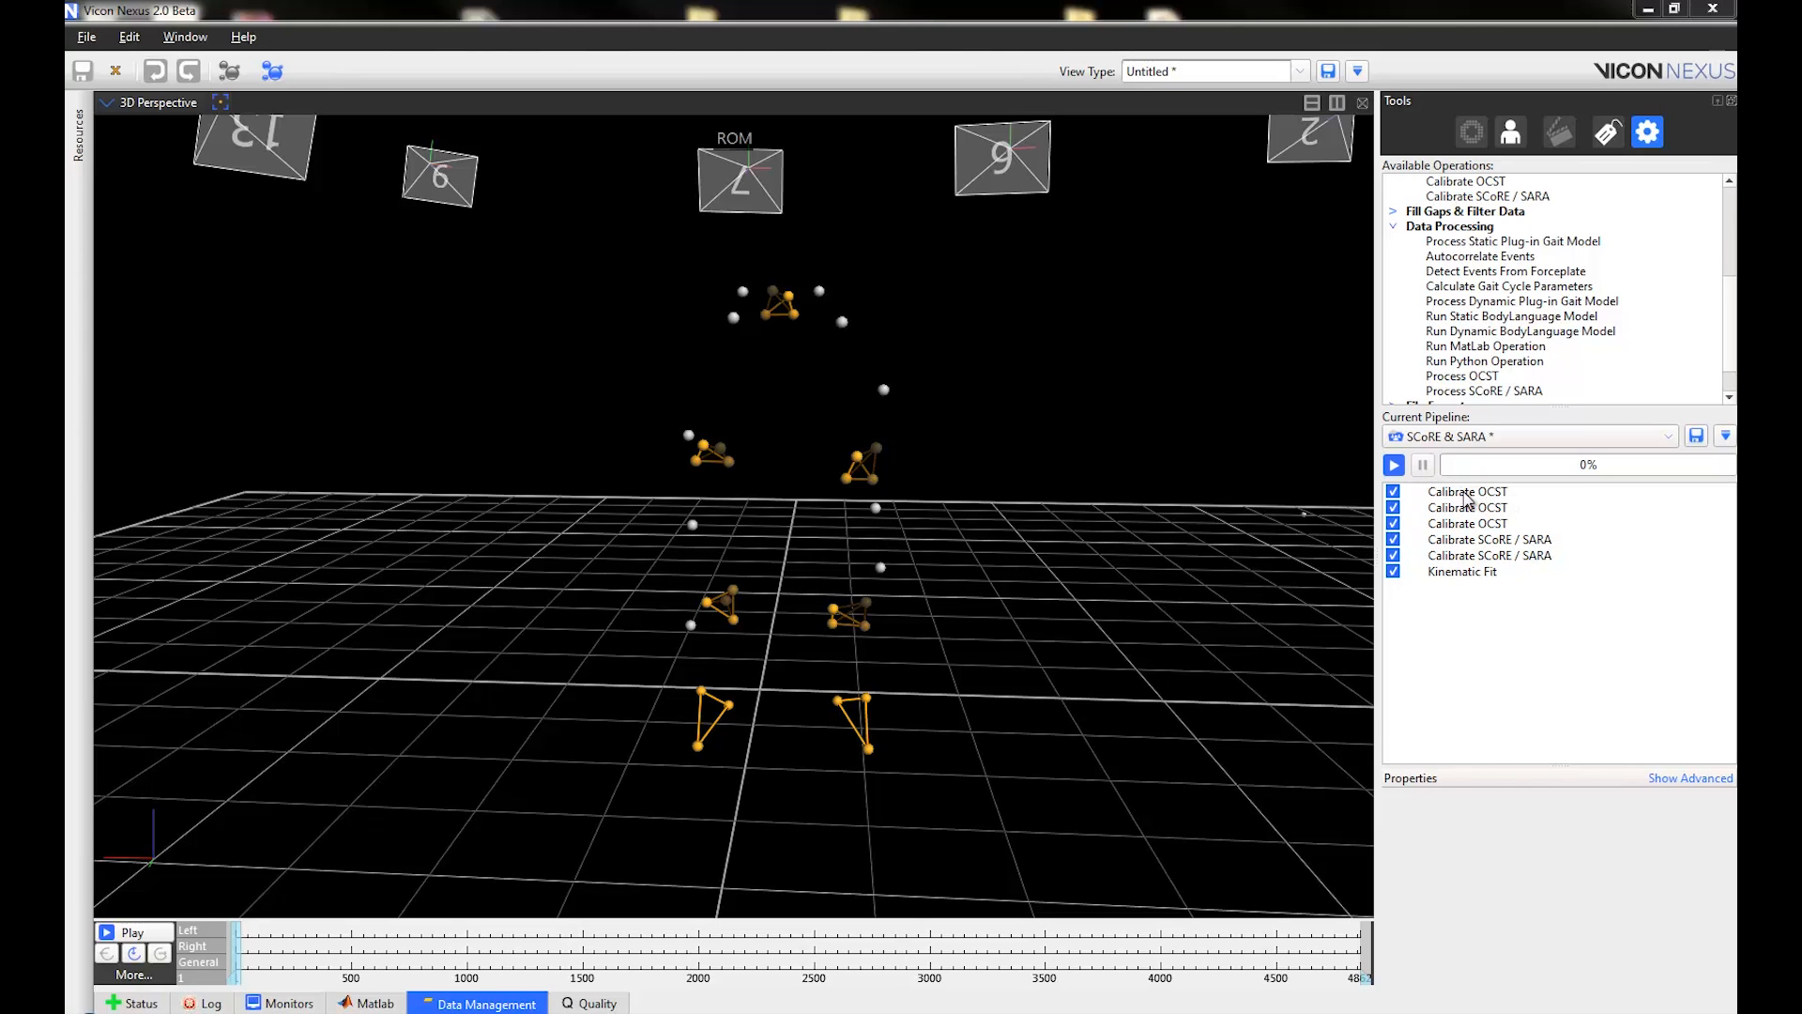
Step: Run the Pelvis Calibrate OCST operation on its own, adding axes to the pelvis marker cluster
left_click(1468, 490)
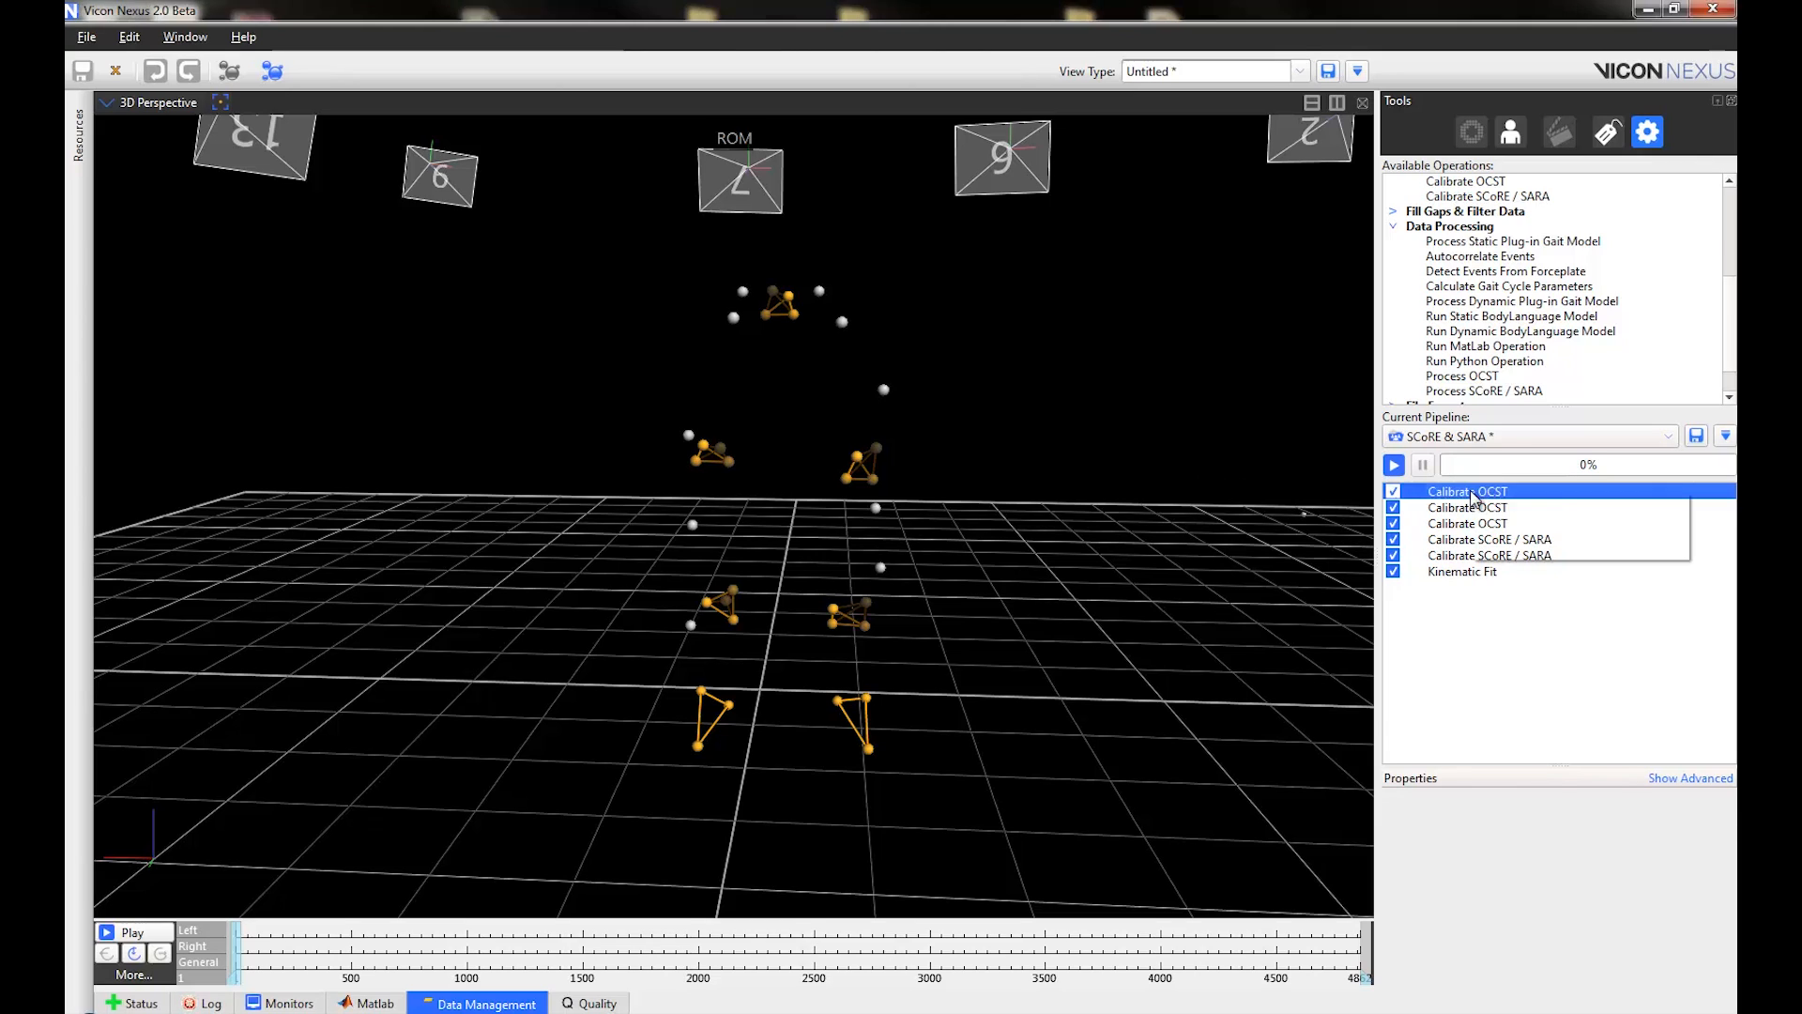
left_click(1468, 490)
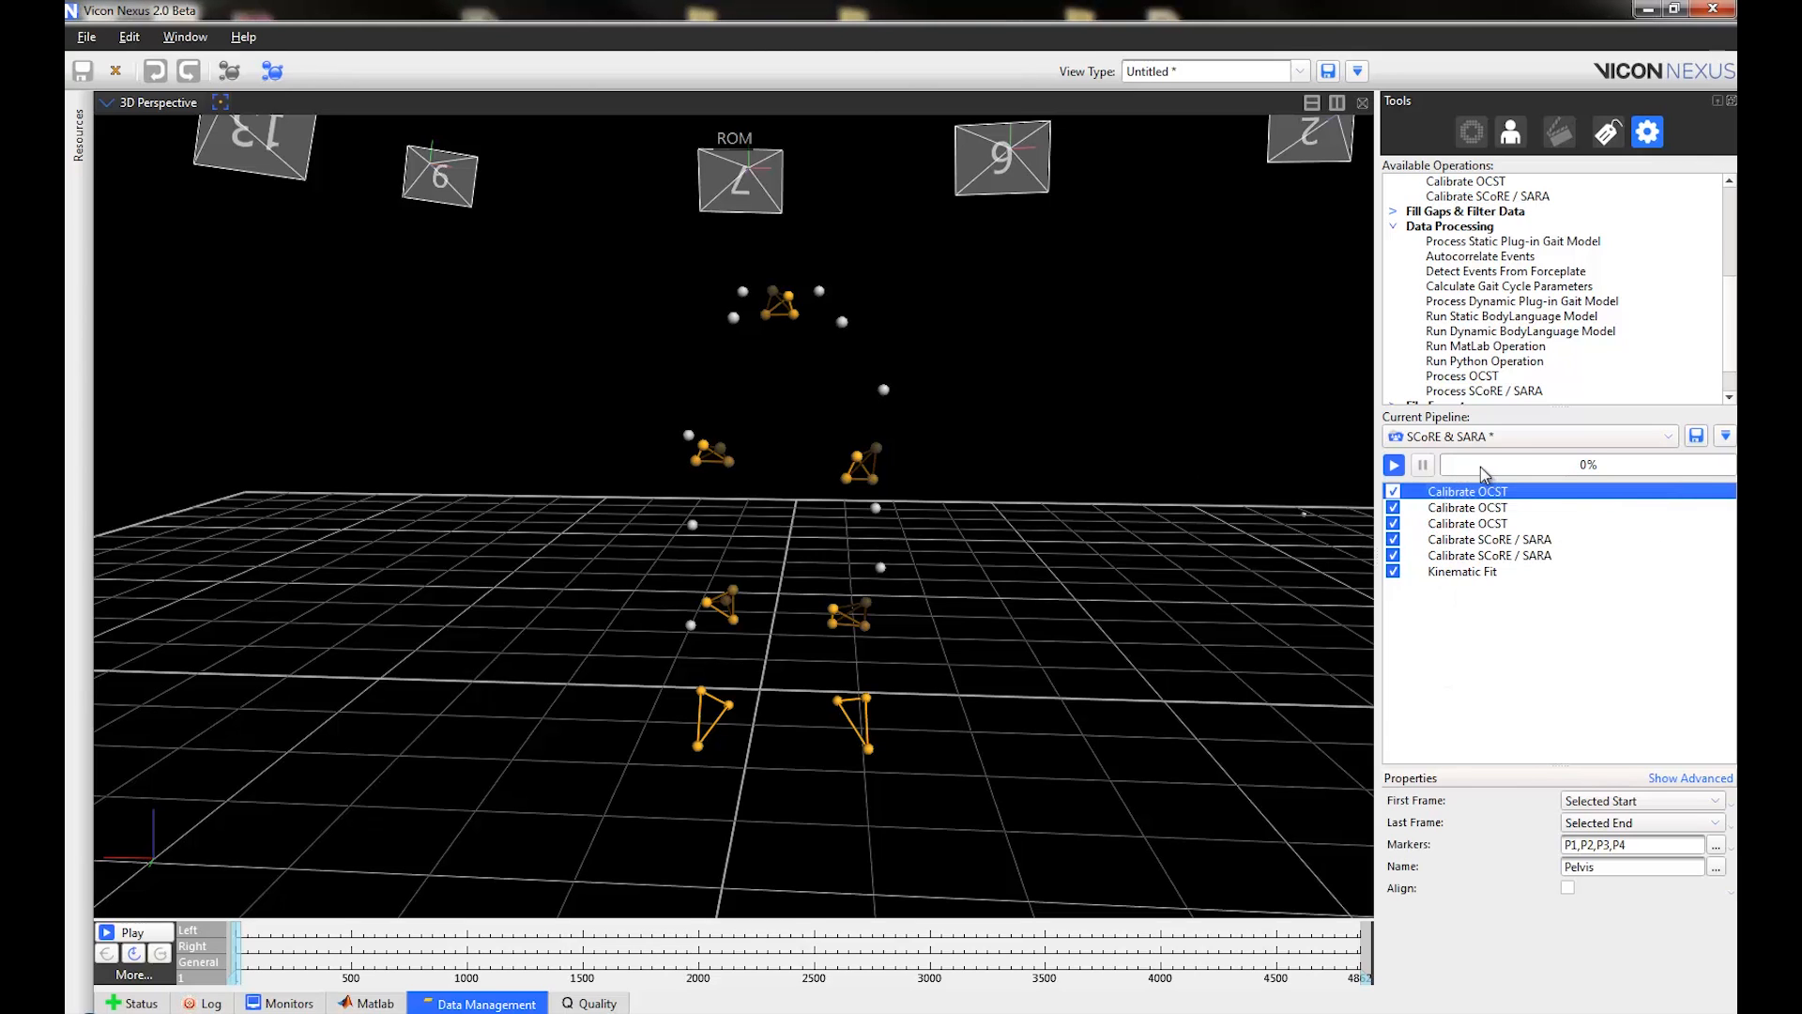
right_click(1466, 490)
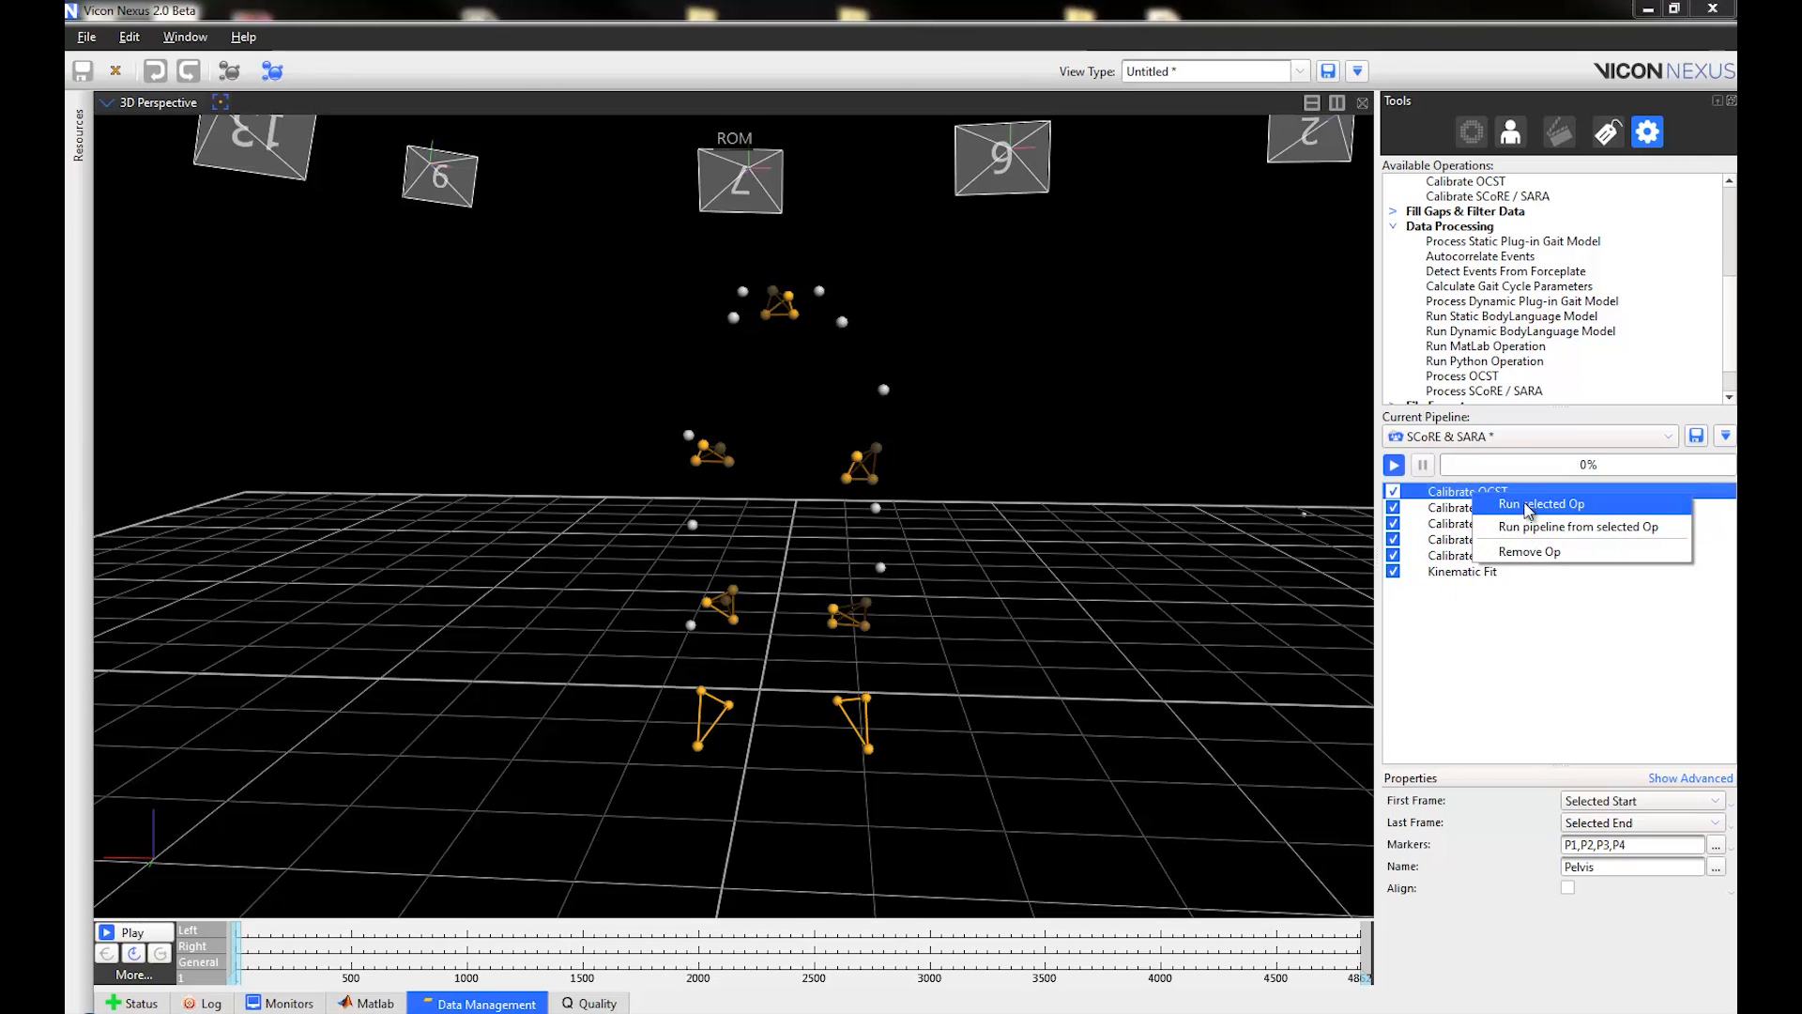
left_click(1543, 503)
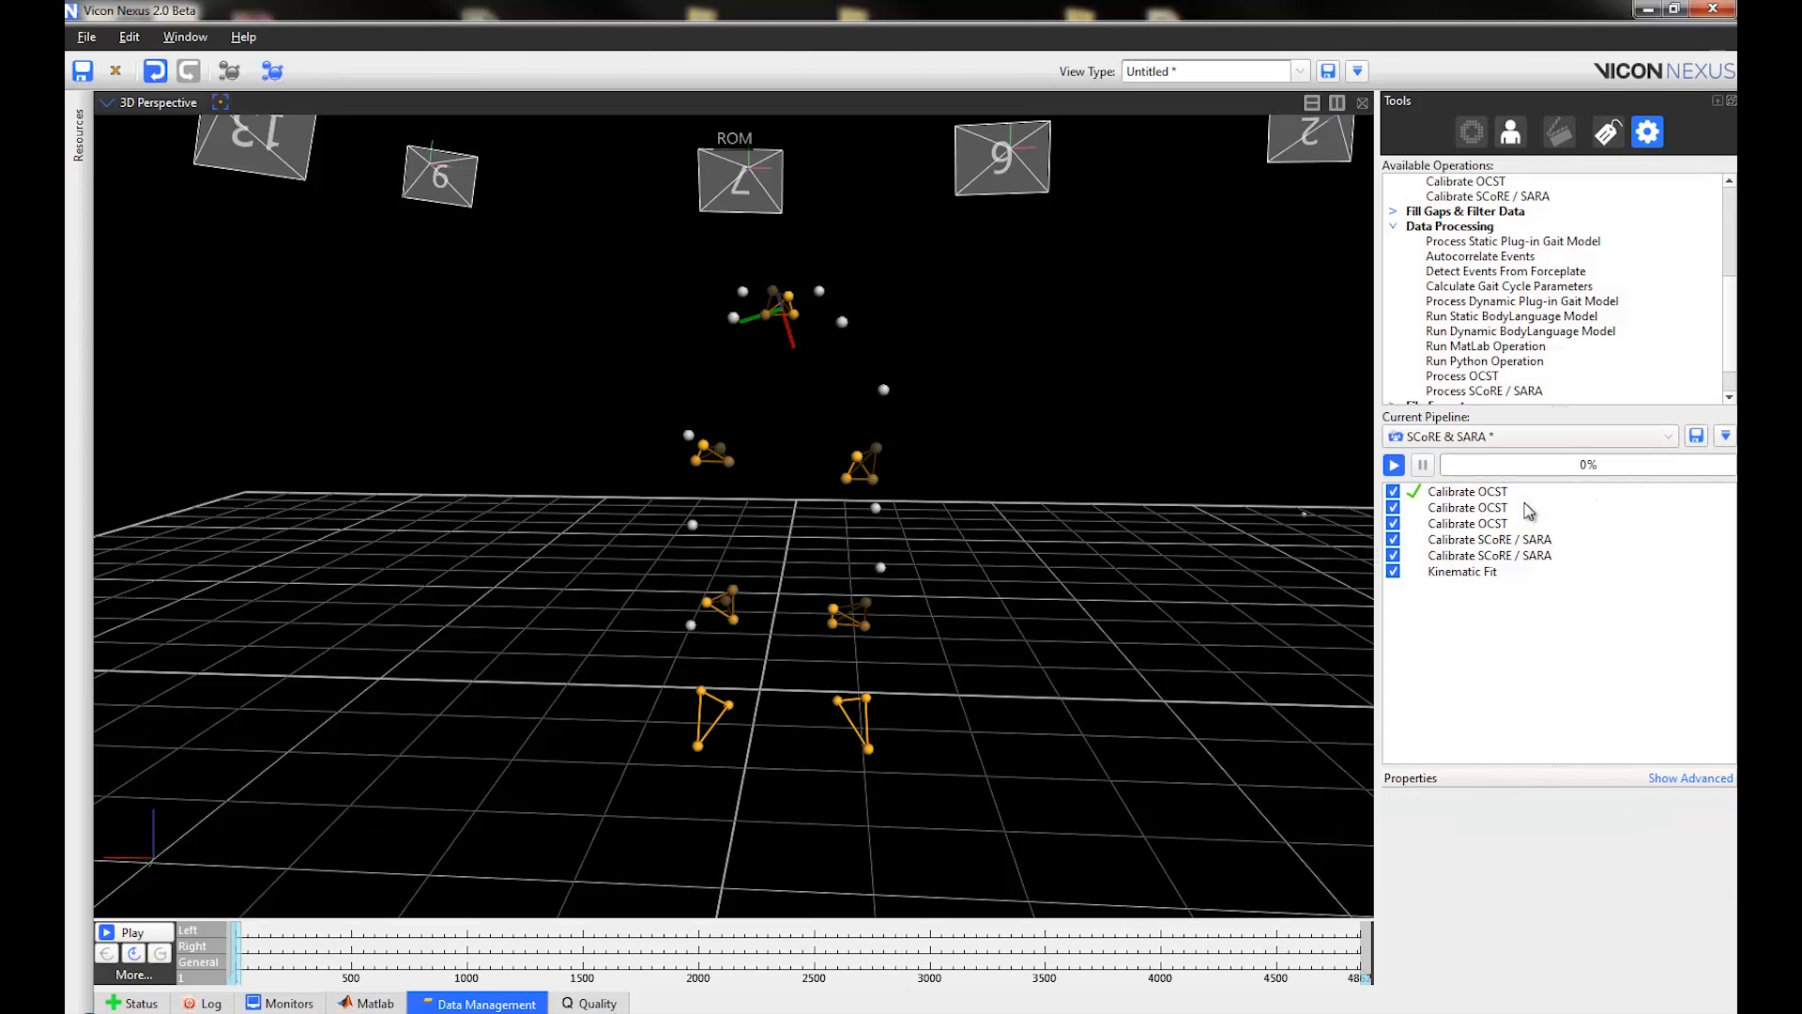
mouse_move(1171, 387)
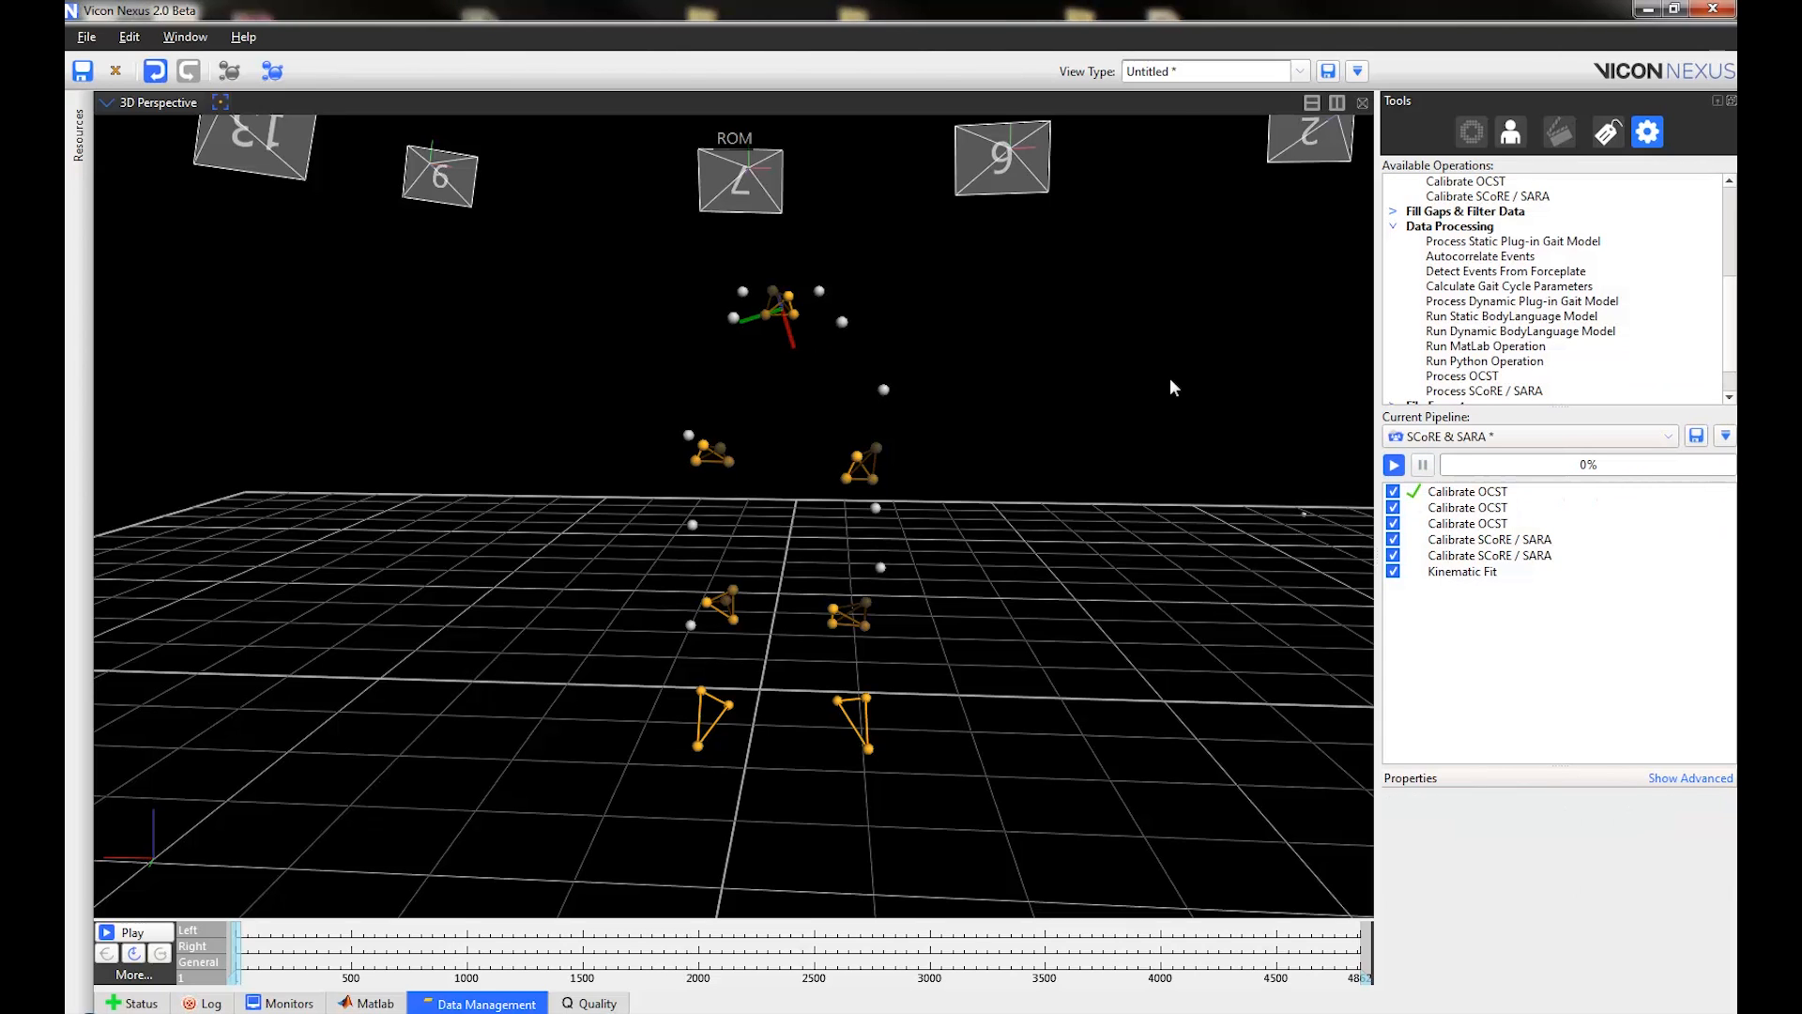
Step: Run the LS Calibrate OCST operation so its marker cluster also shows segment axes
right_click(1466, 509)
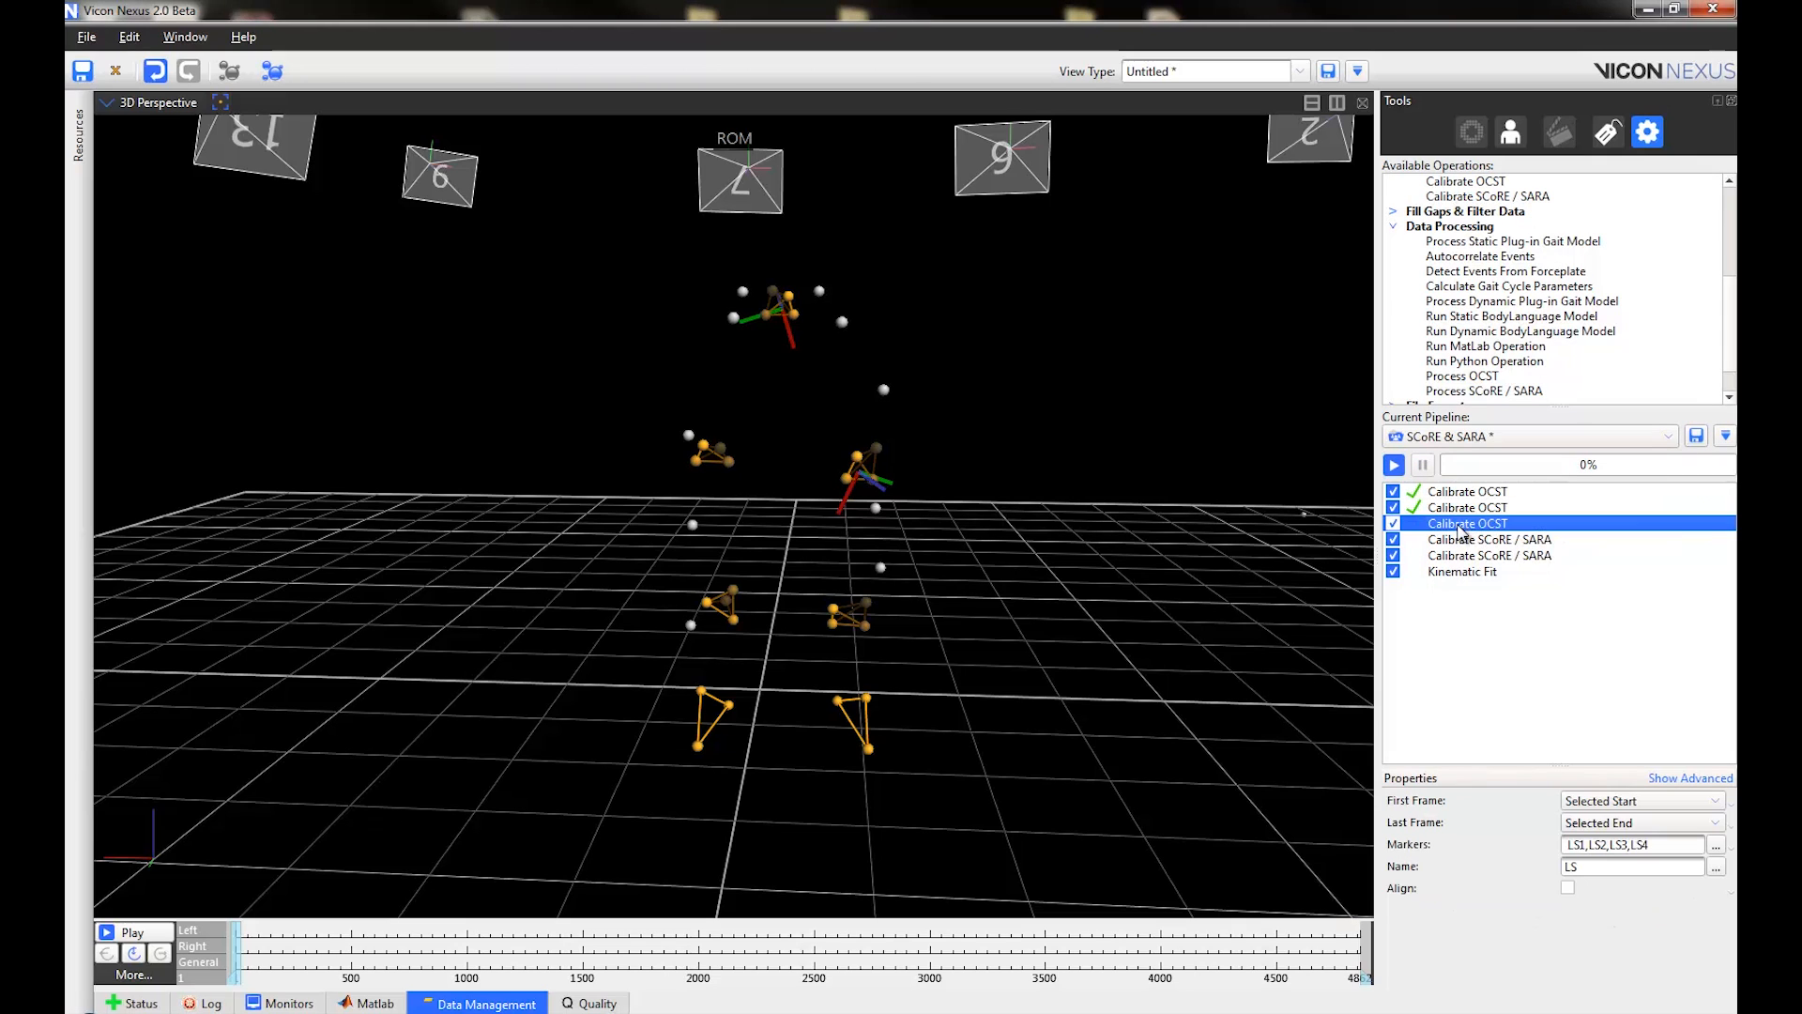
left_click(1466, 524)
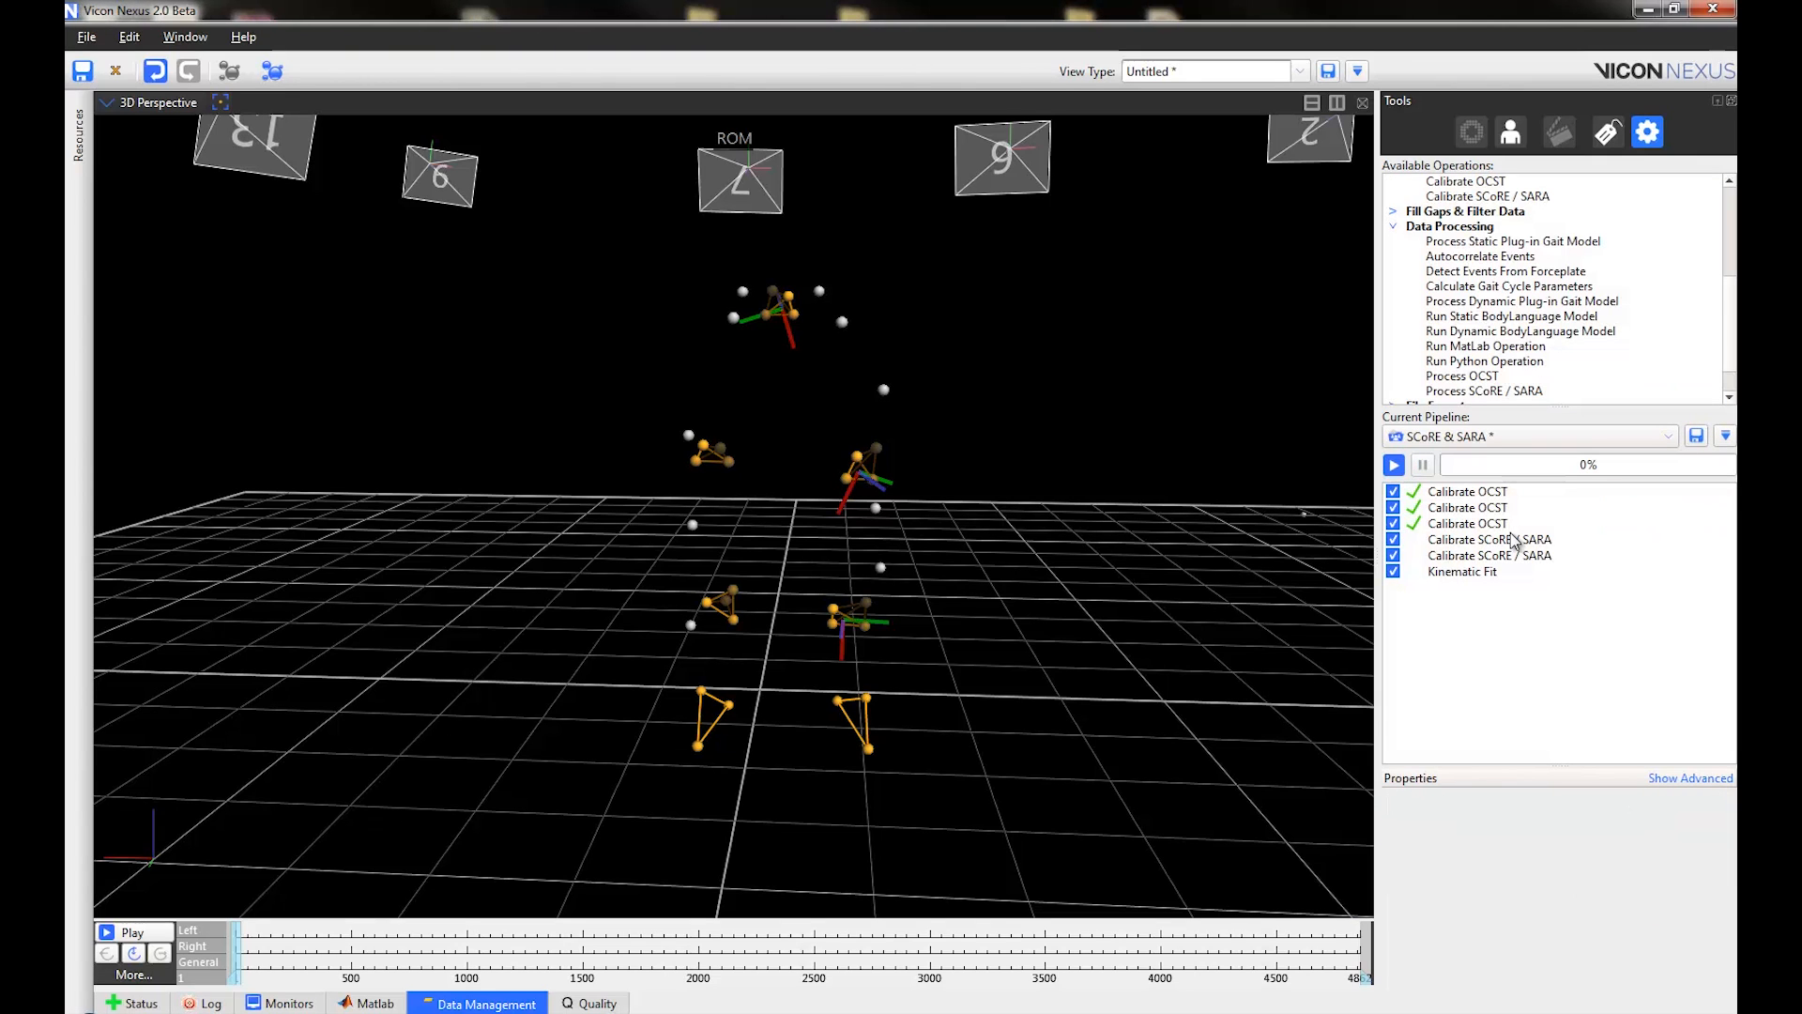
mouse_move(1491, 544)
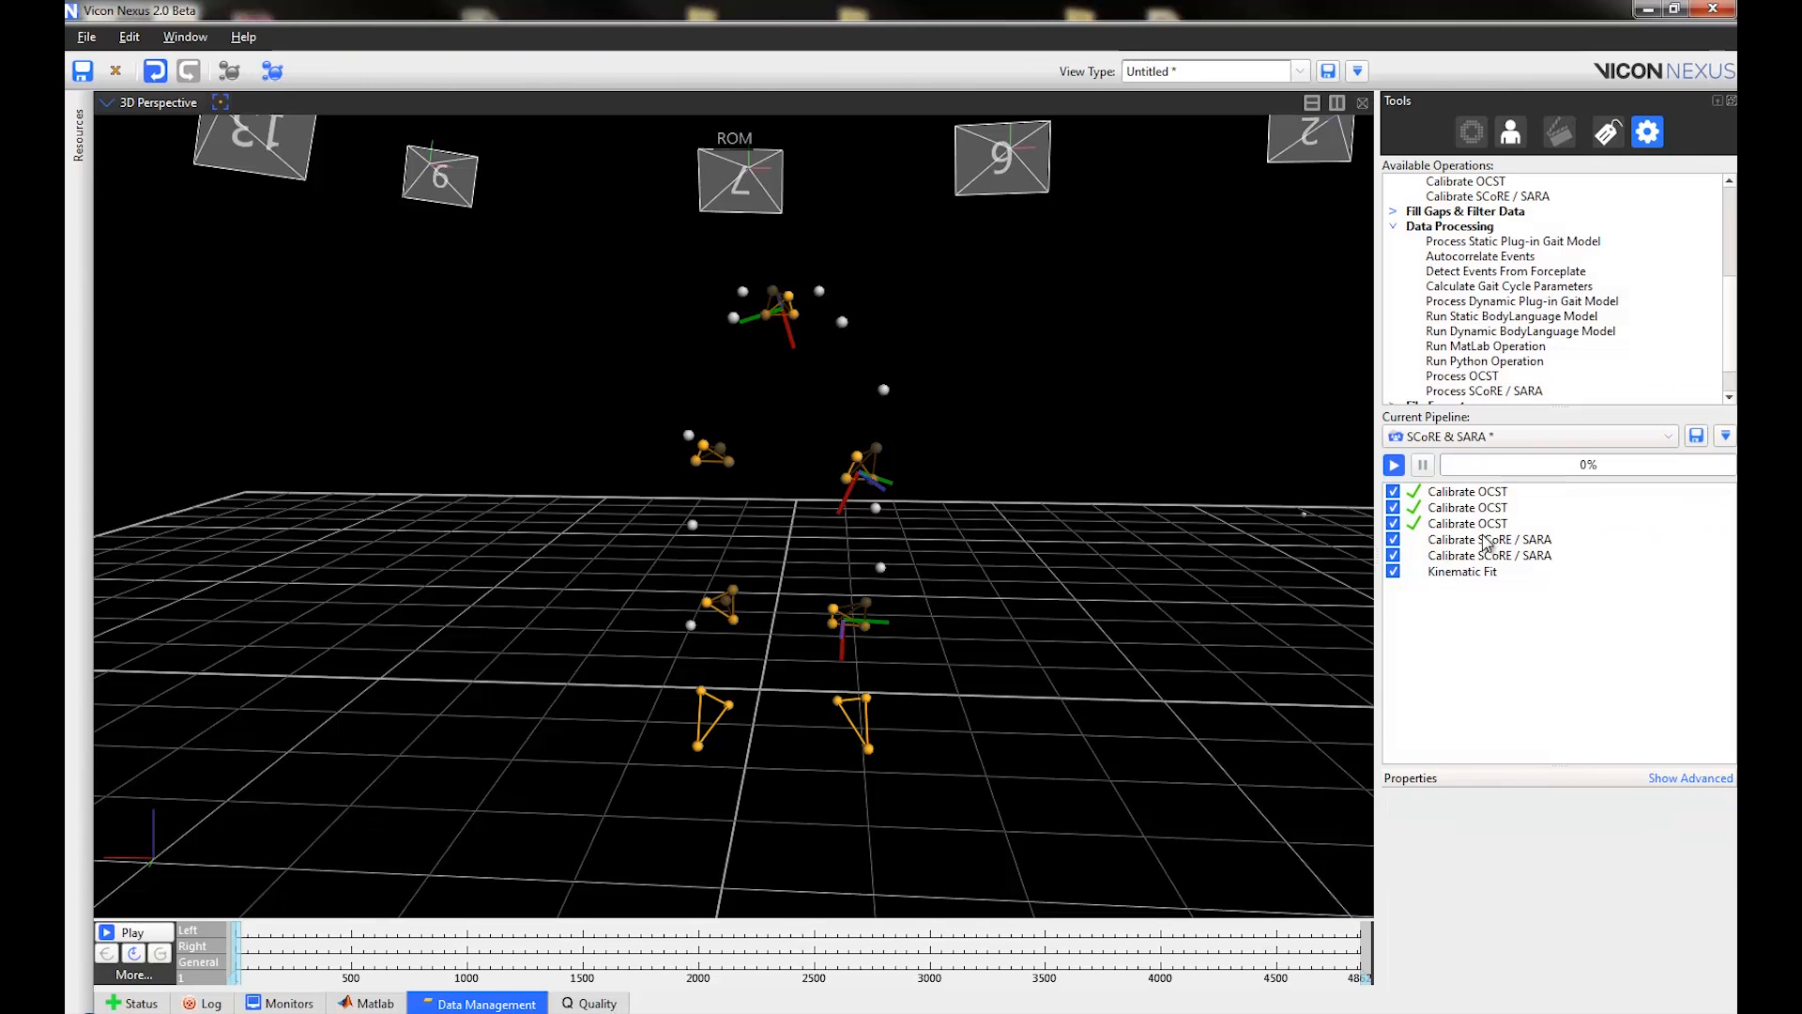
Step: Run the Pelvis–LT SCoRE/SARA calibration alone, locating the hip joint centre
left_click(1488, 539)
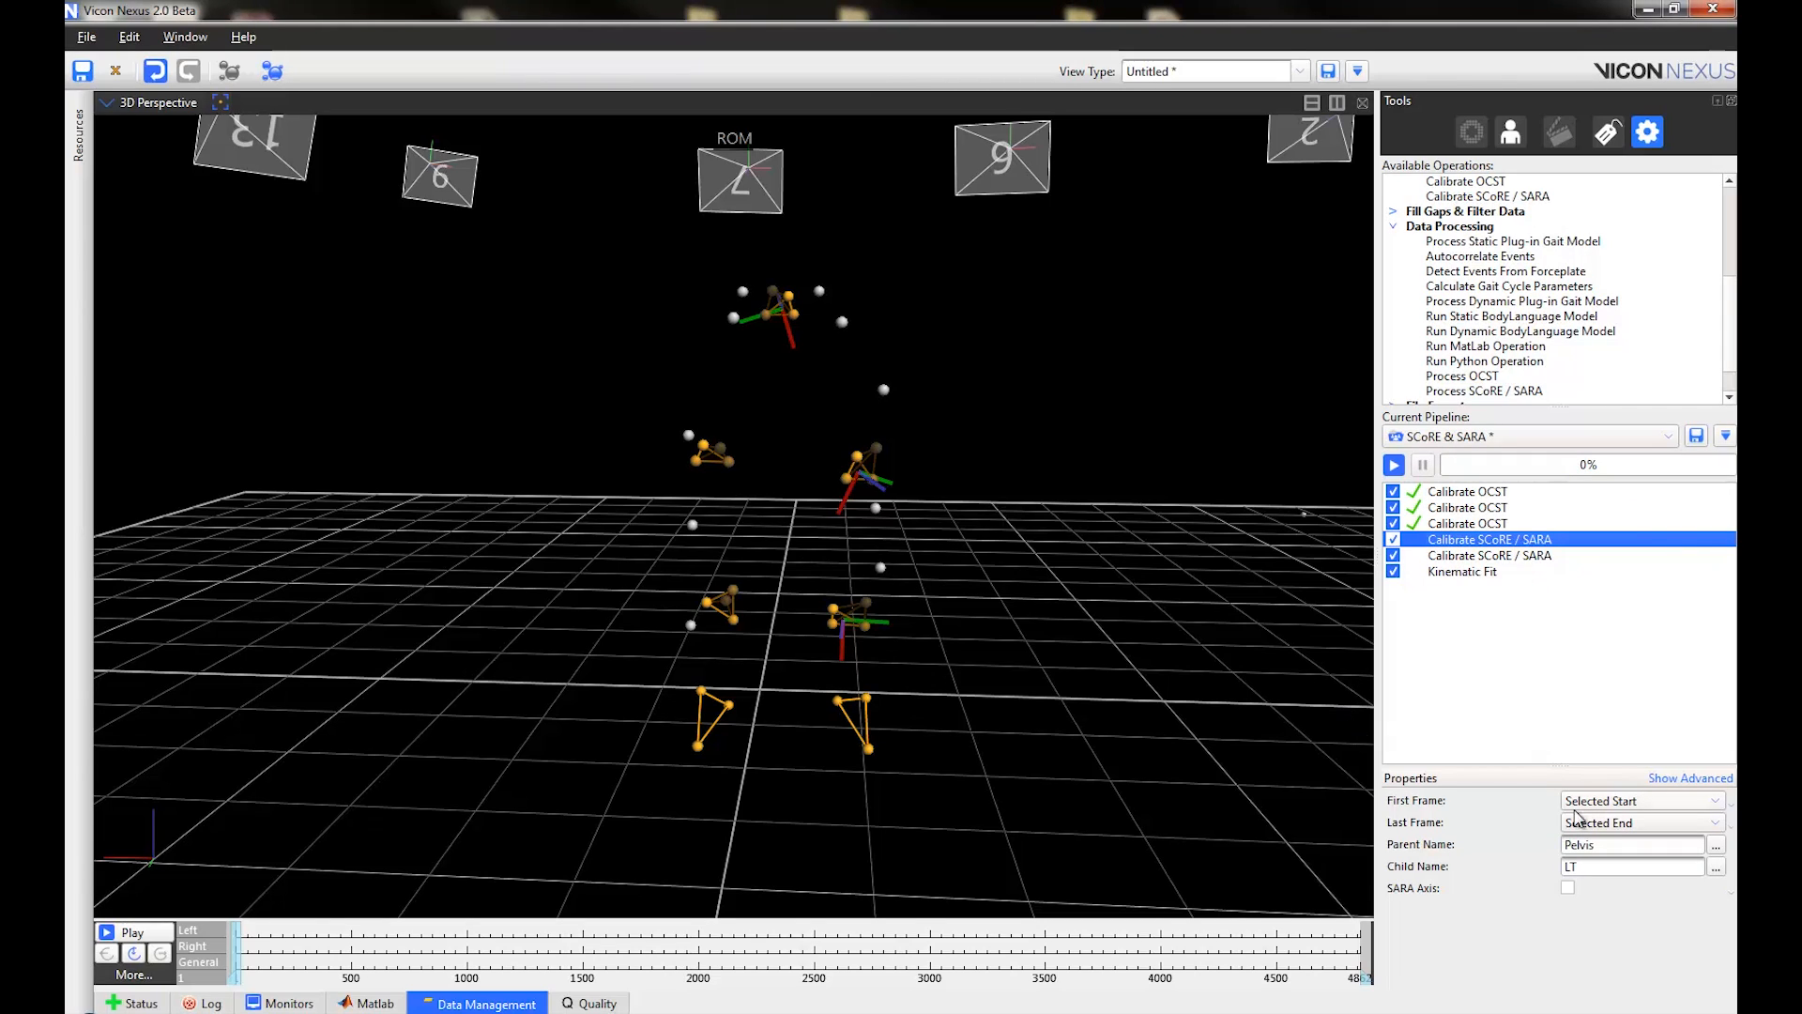
mouse_move(1451, 873)
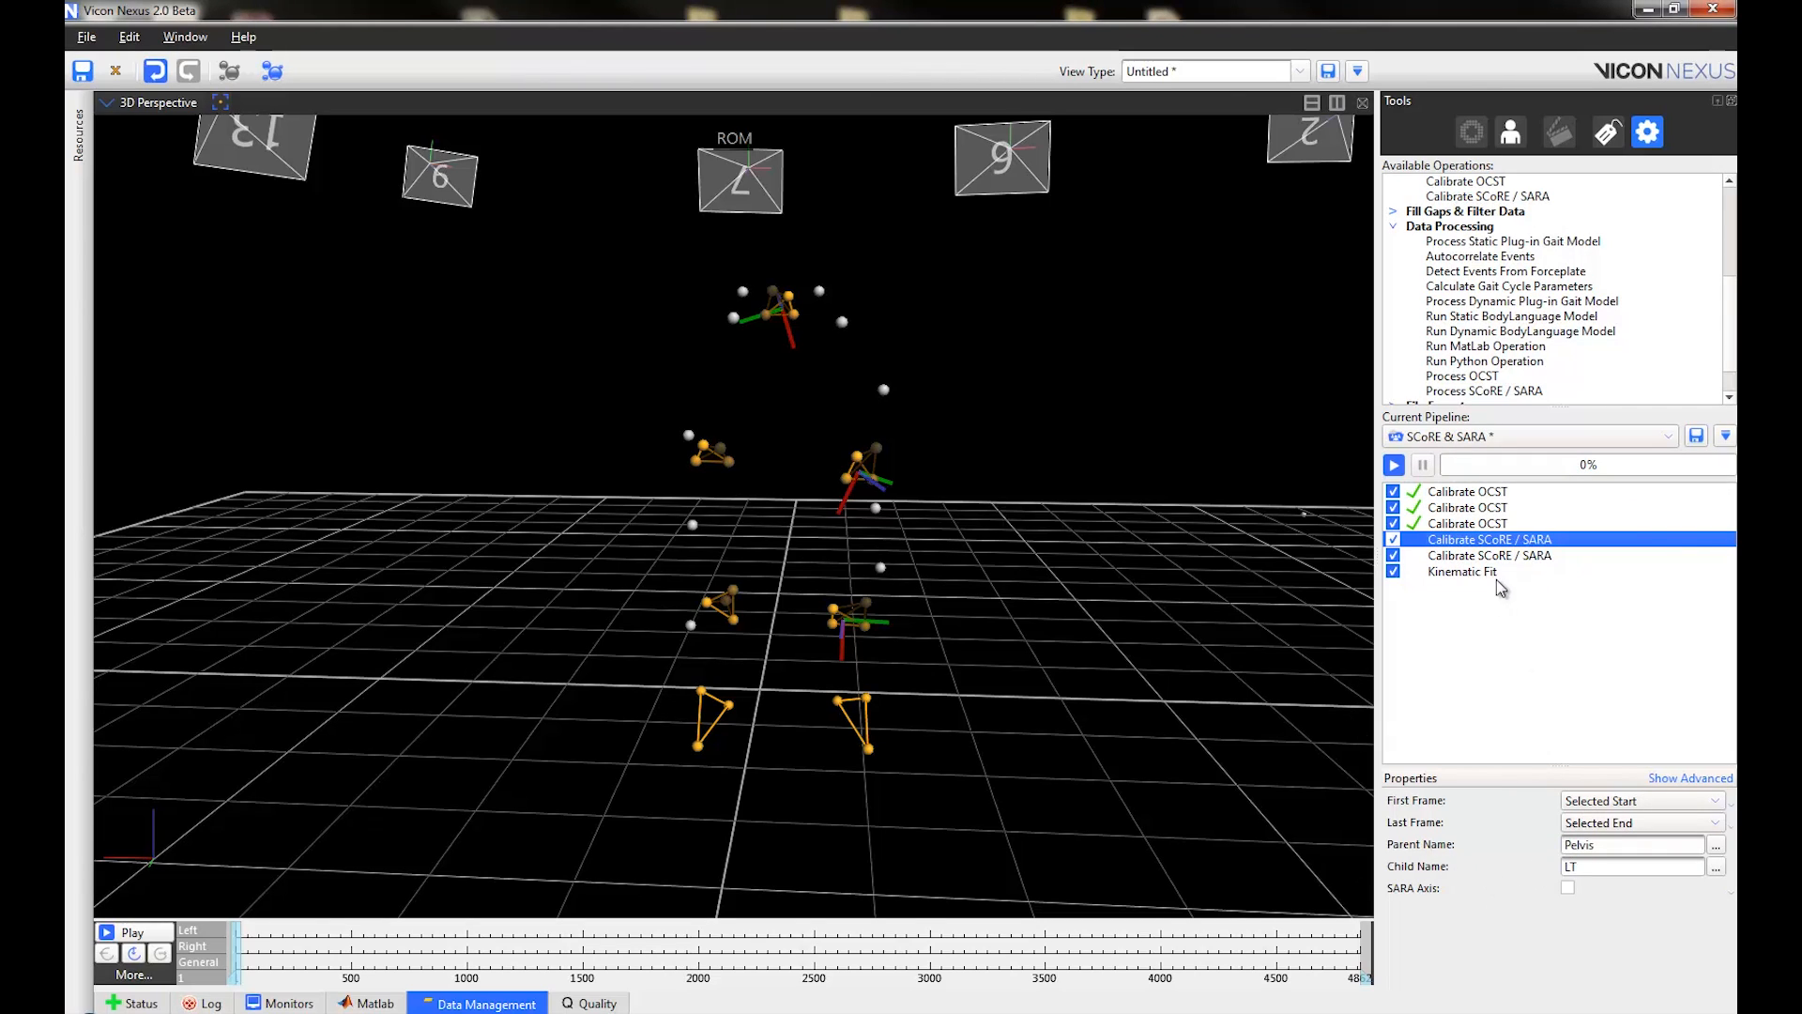
right_click(1488, 538)
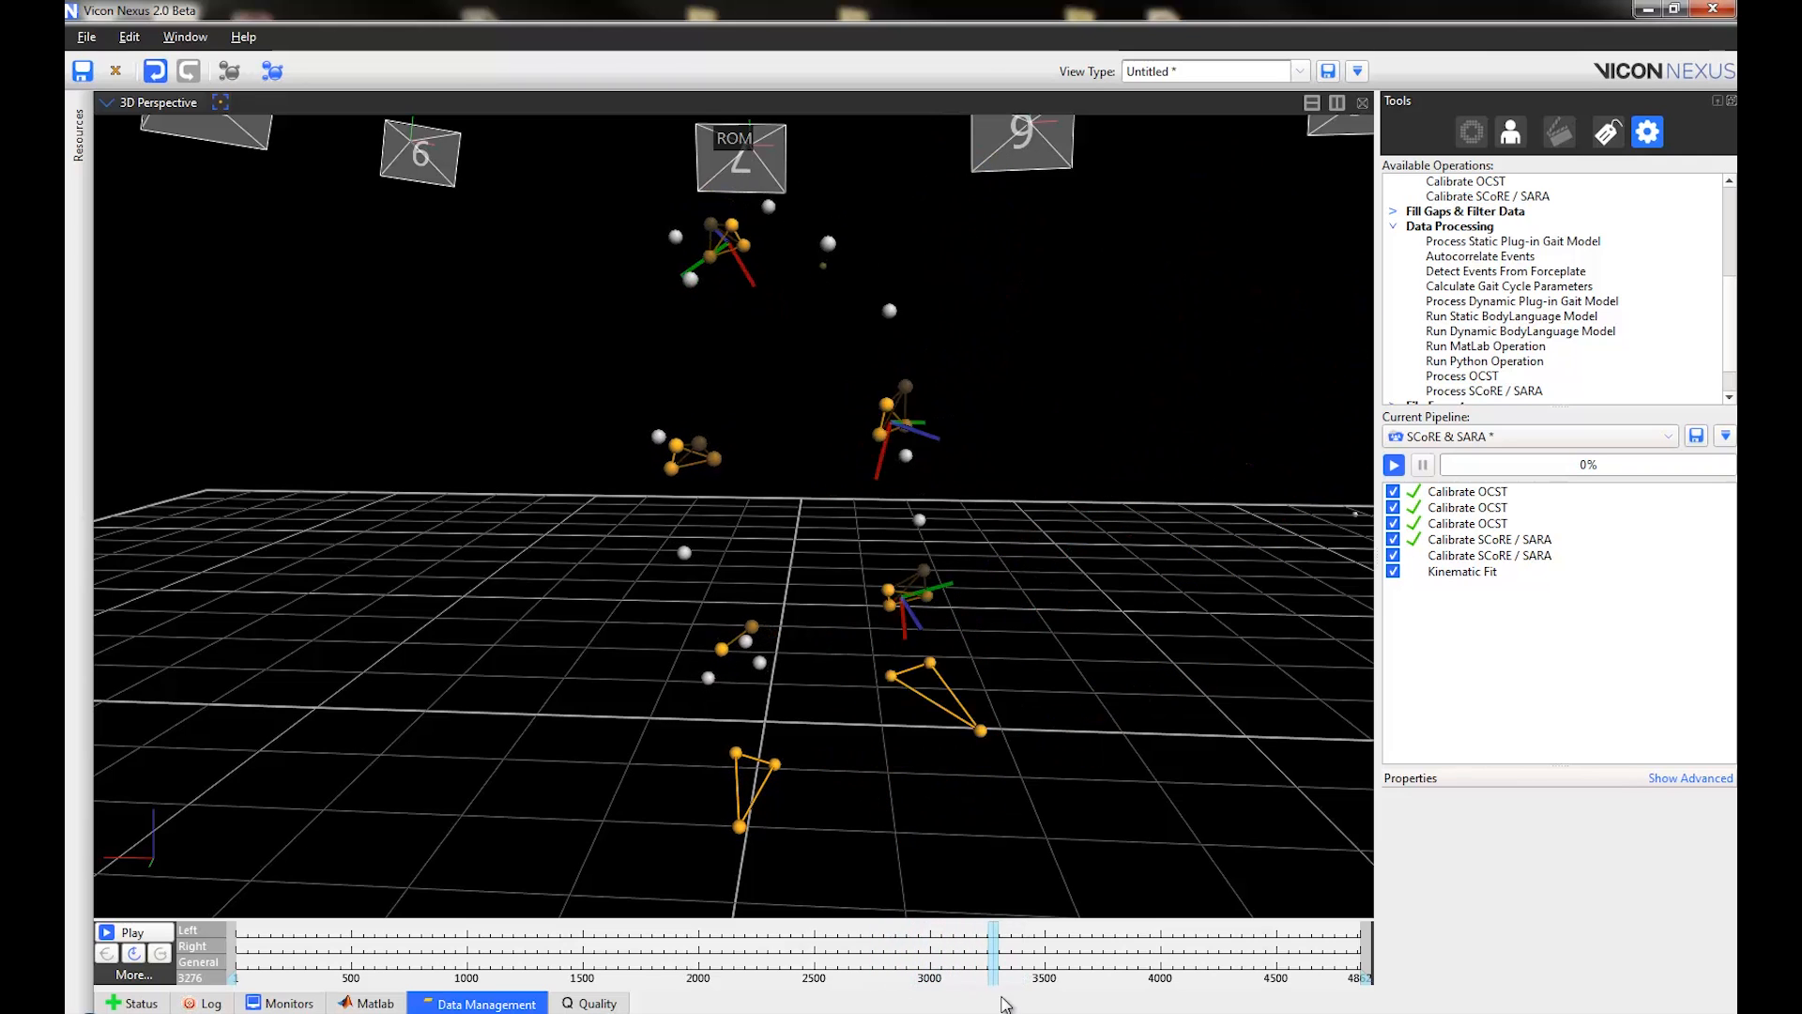
Step: Jump to frame 4010 and show the LT–LS calibration settings with SARA axis enabled
left_click(1115, 949)
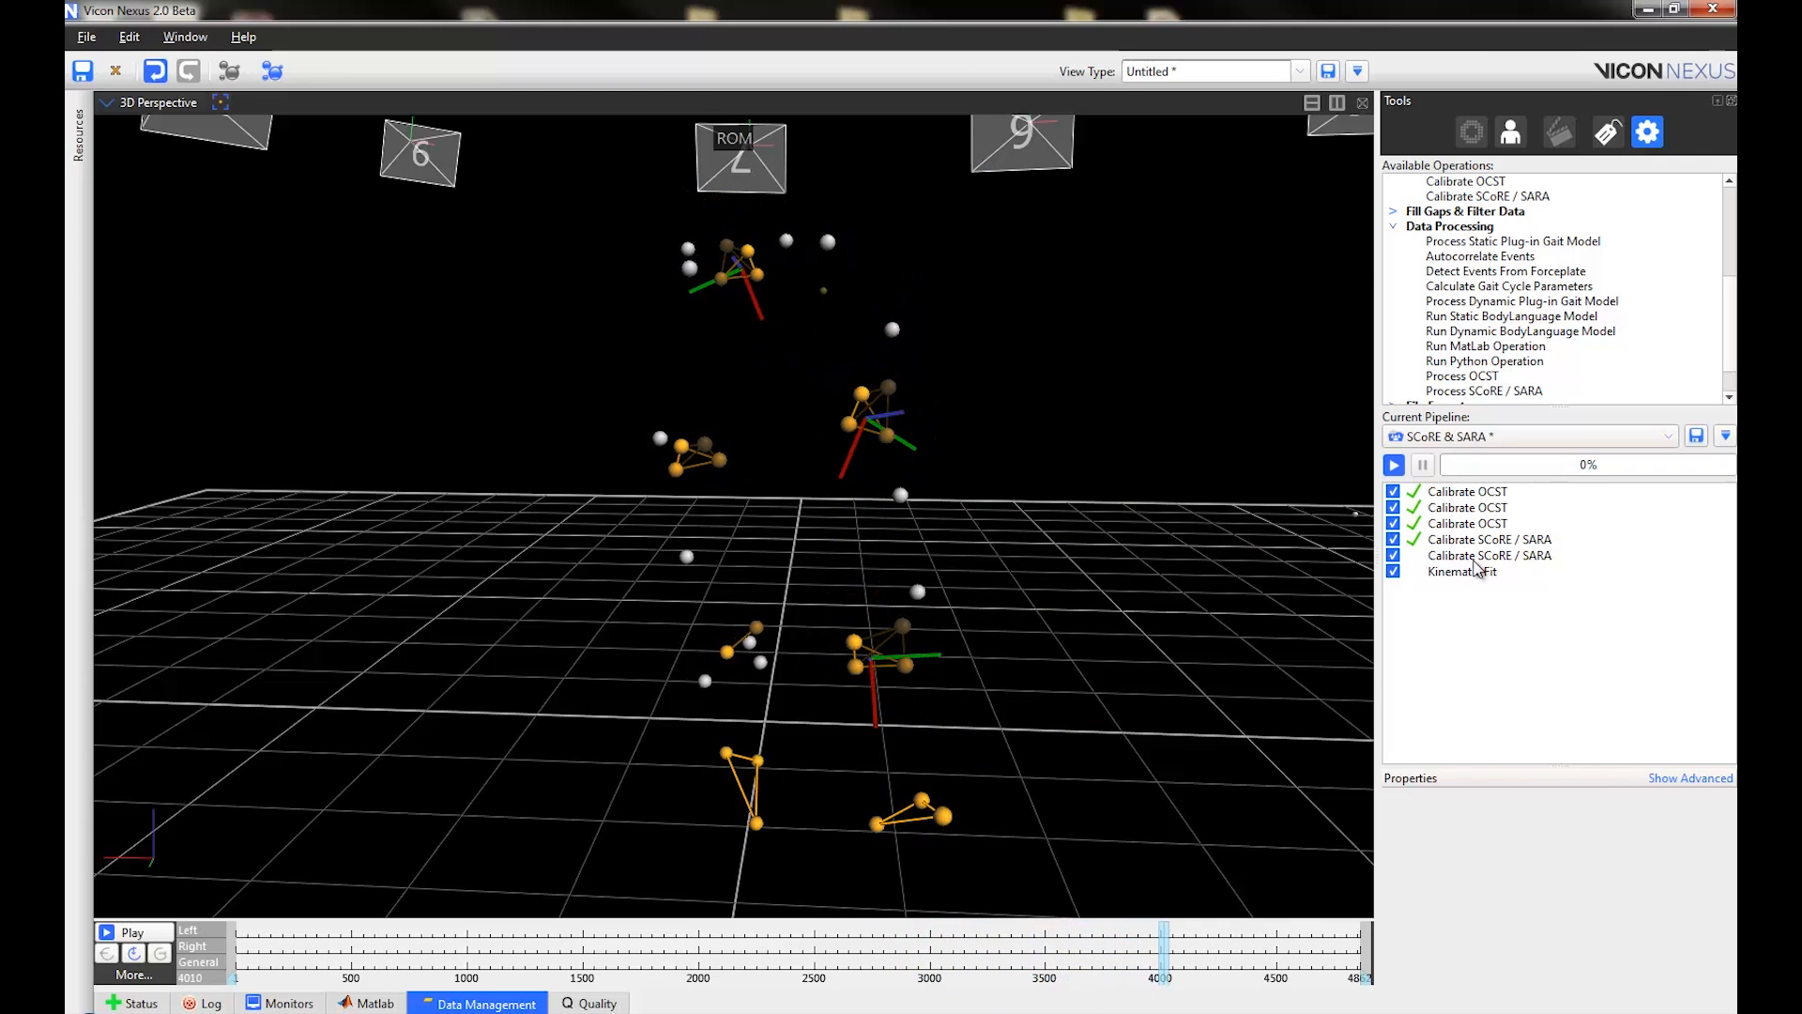
left_click(1489, 556)
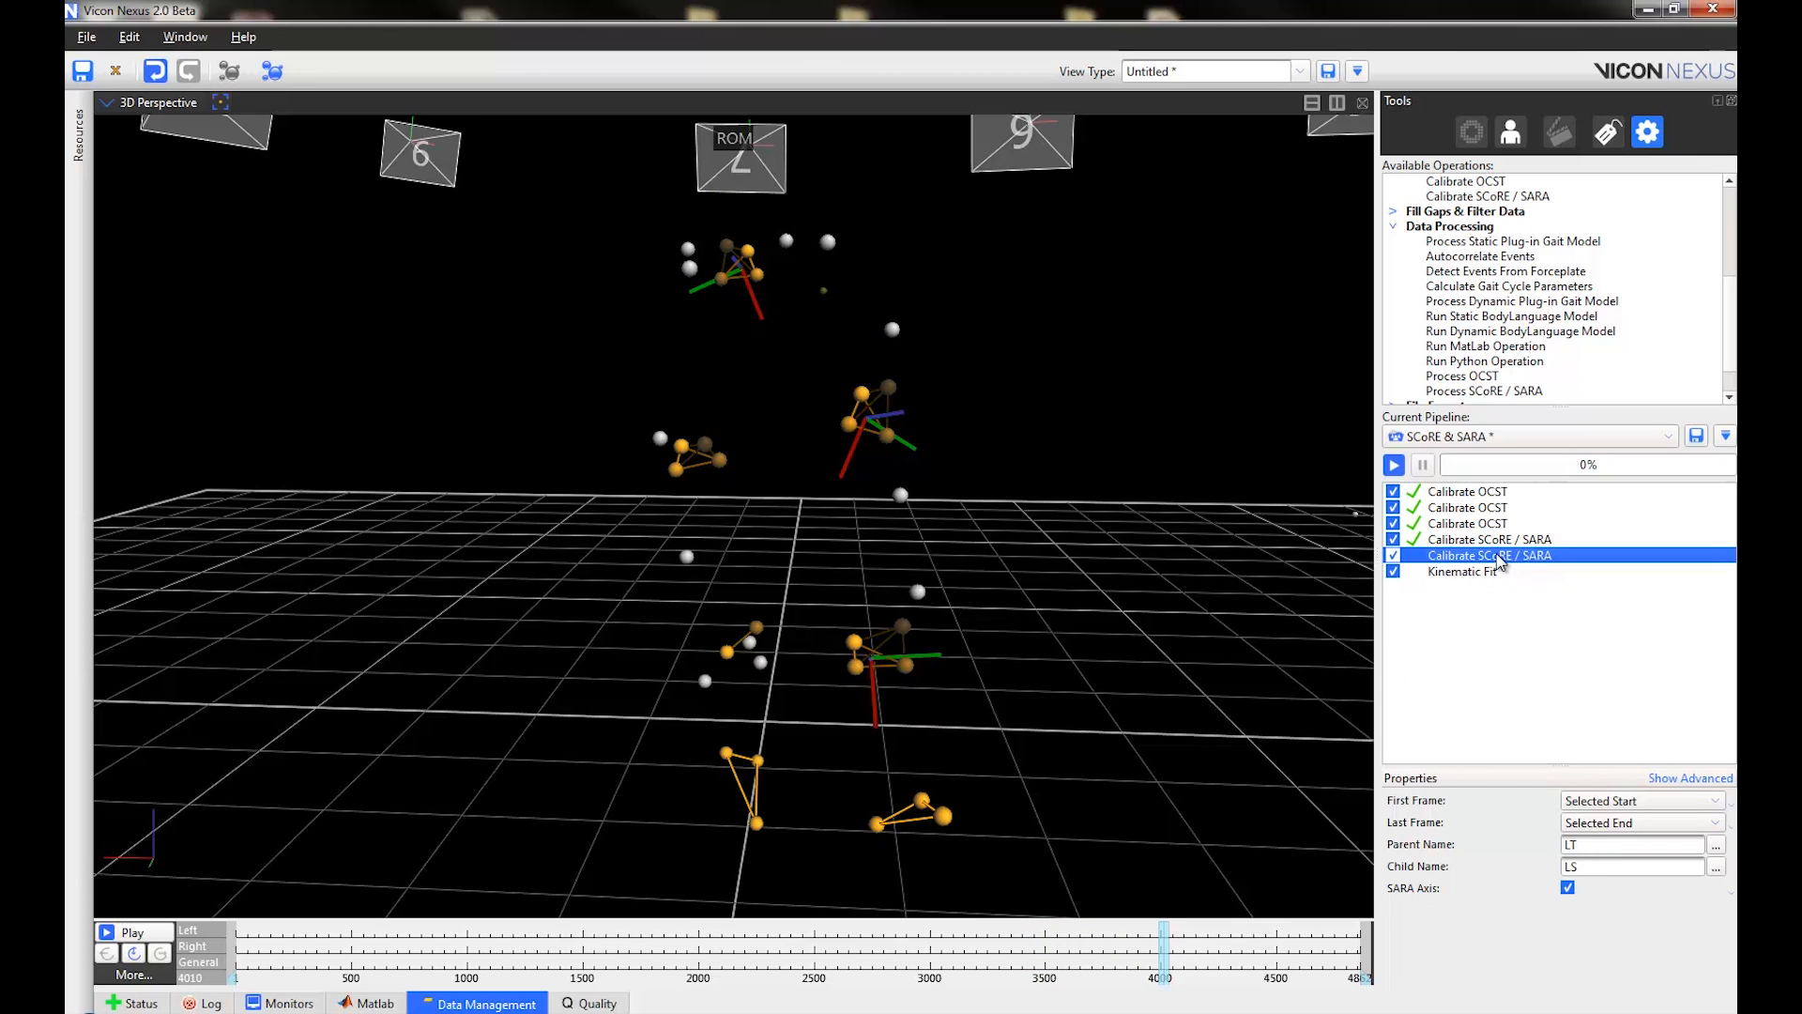
Step: Run the LT–LS SCoRE/SARA calibration alone, locating the knee joint centre
right_click(1488, 556)
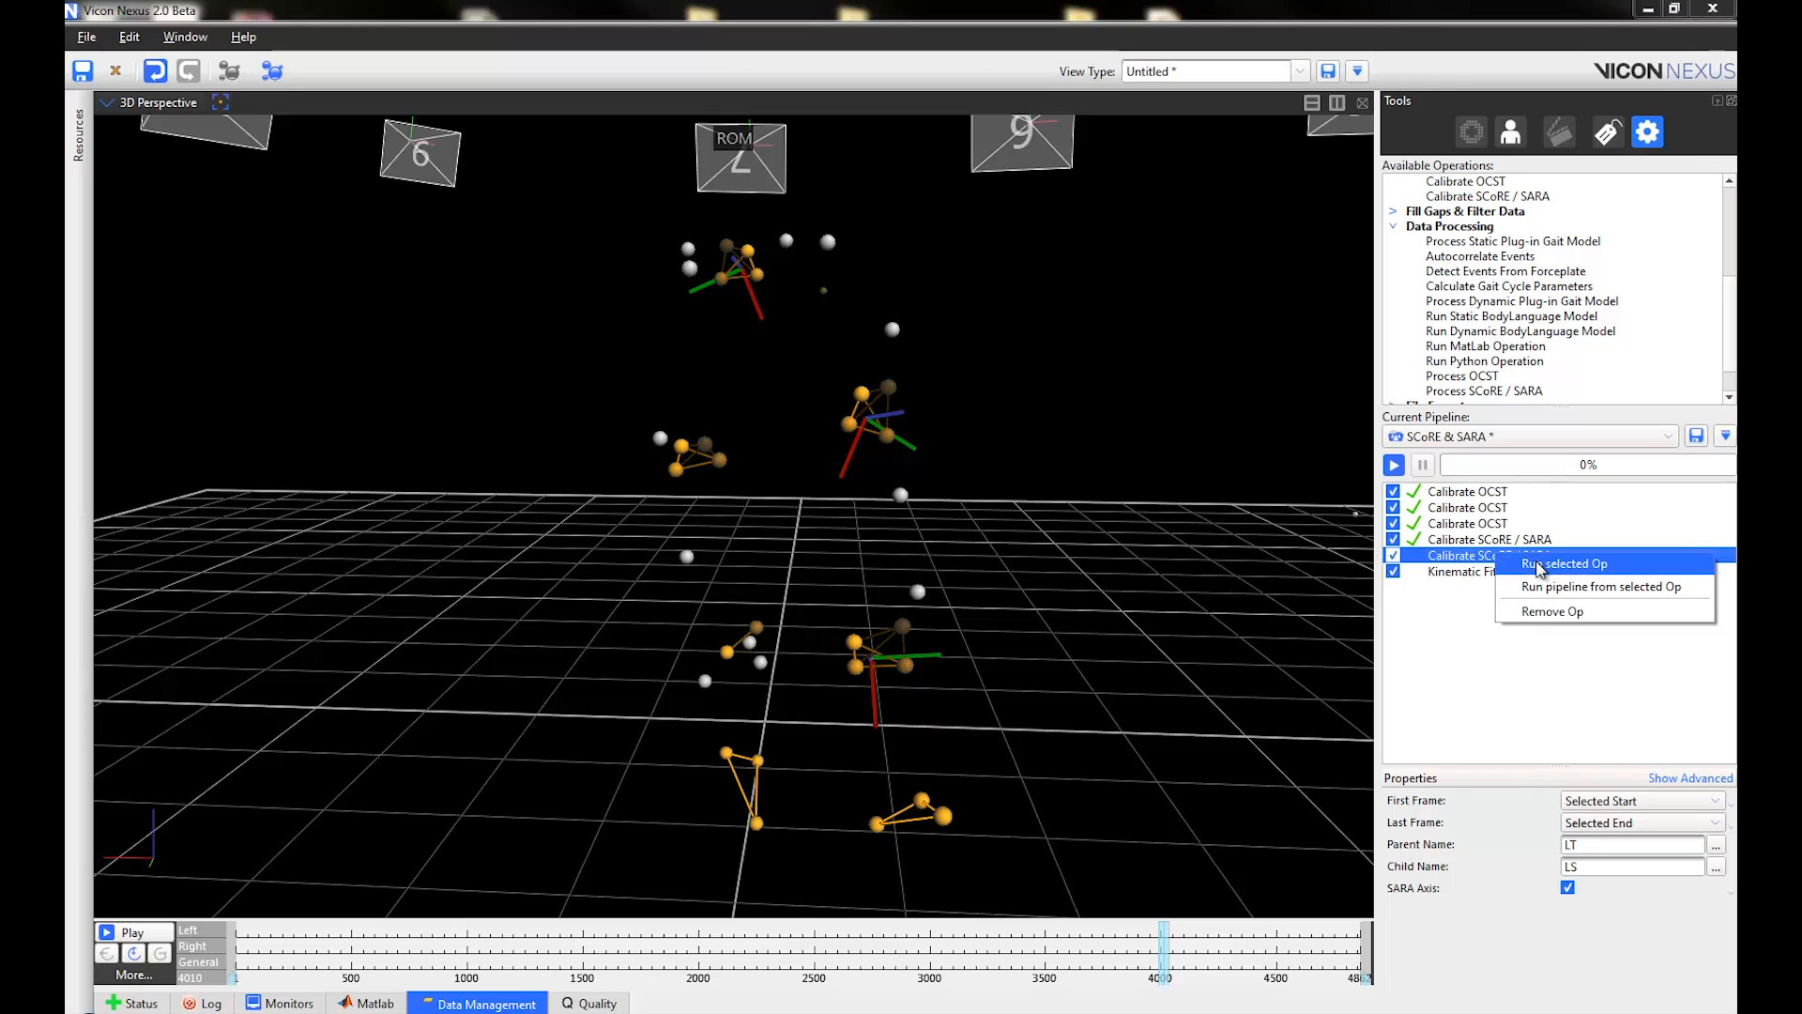
left_click(1562, 563)
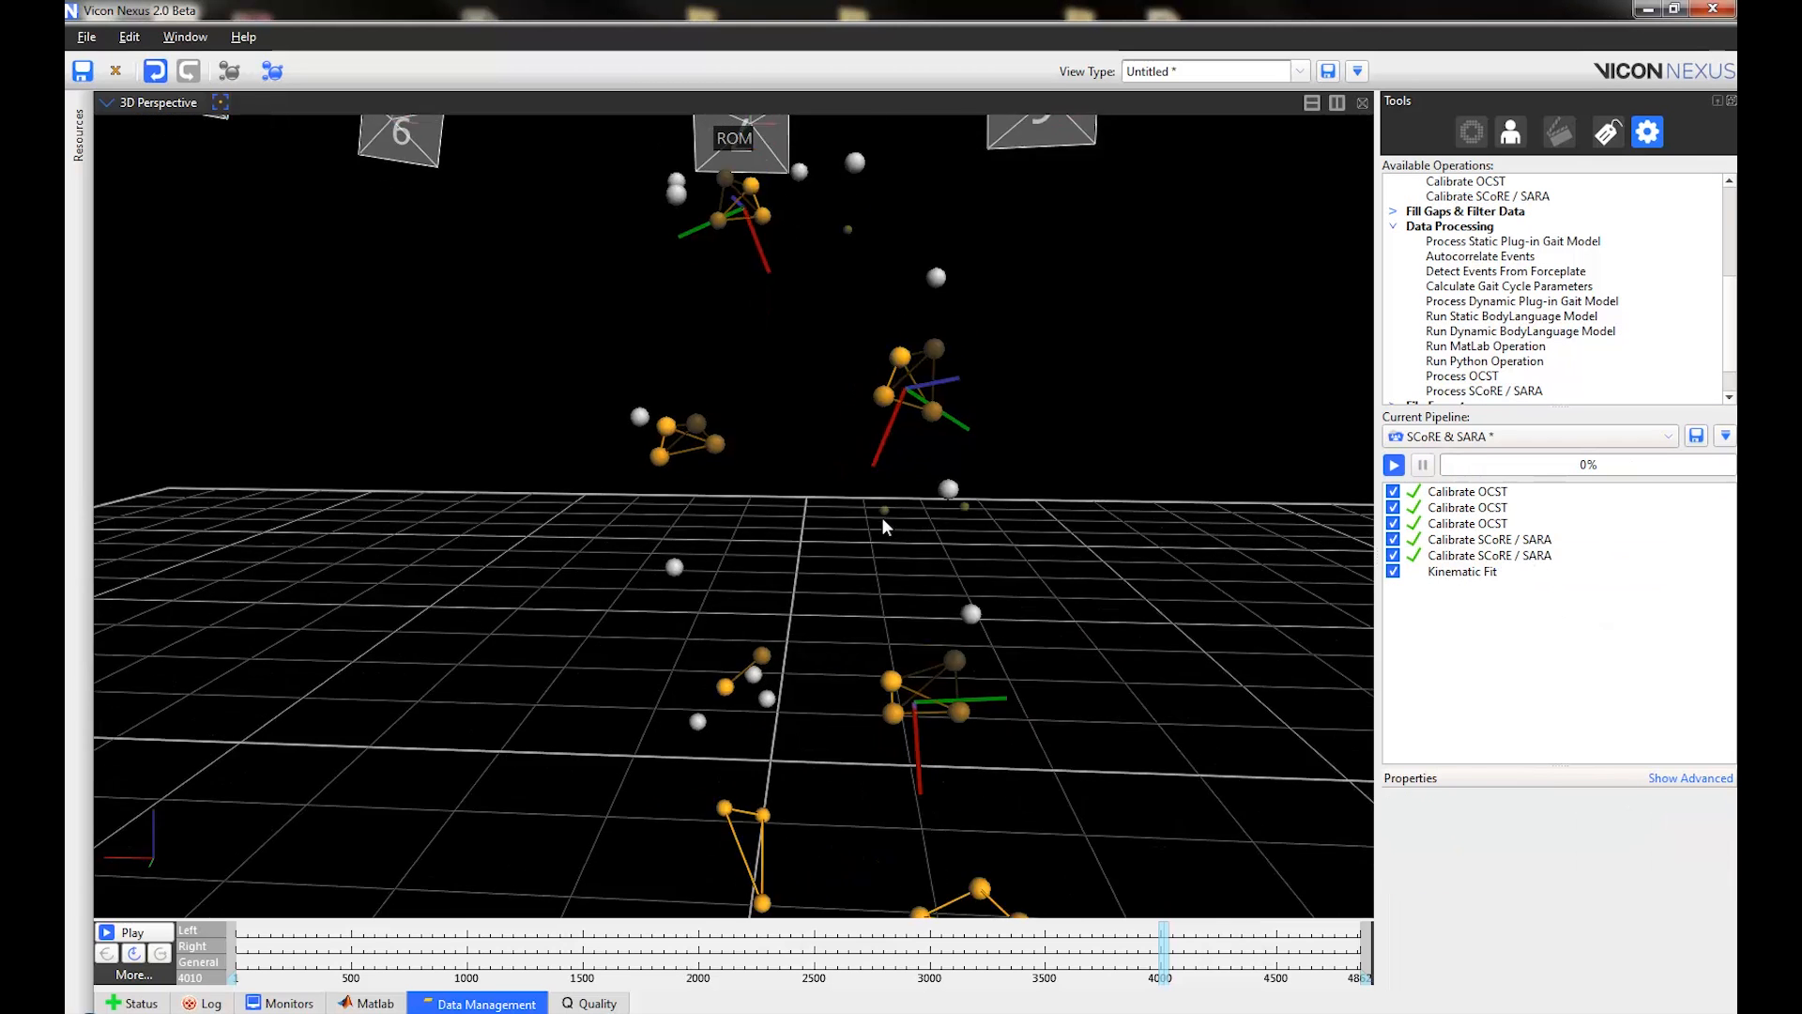